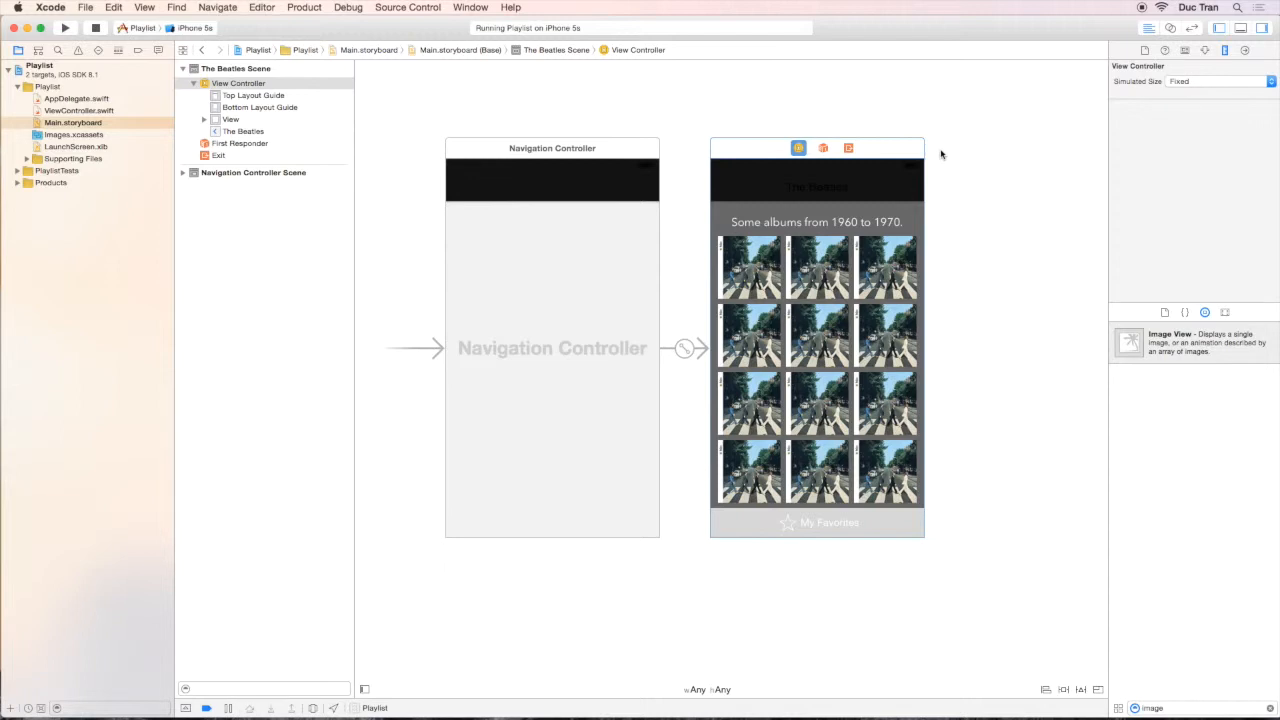
{"action": "mouse_move", "coordinate": [848, 162]}
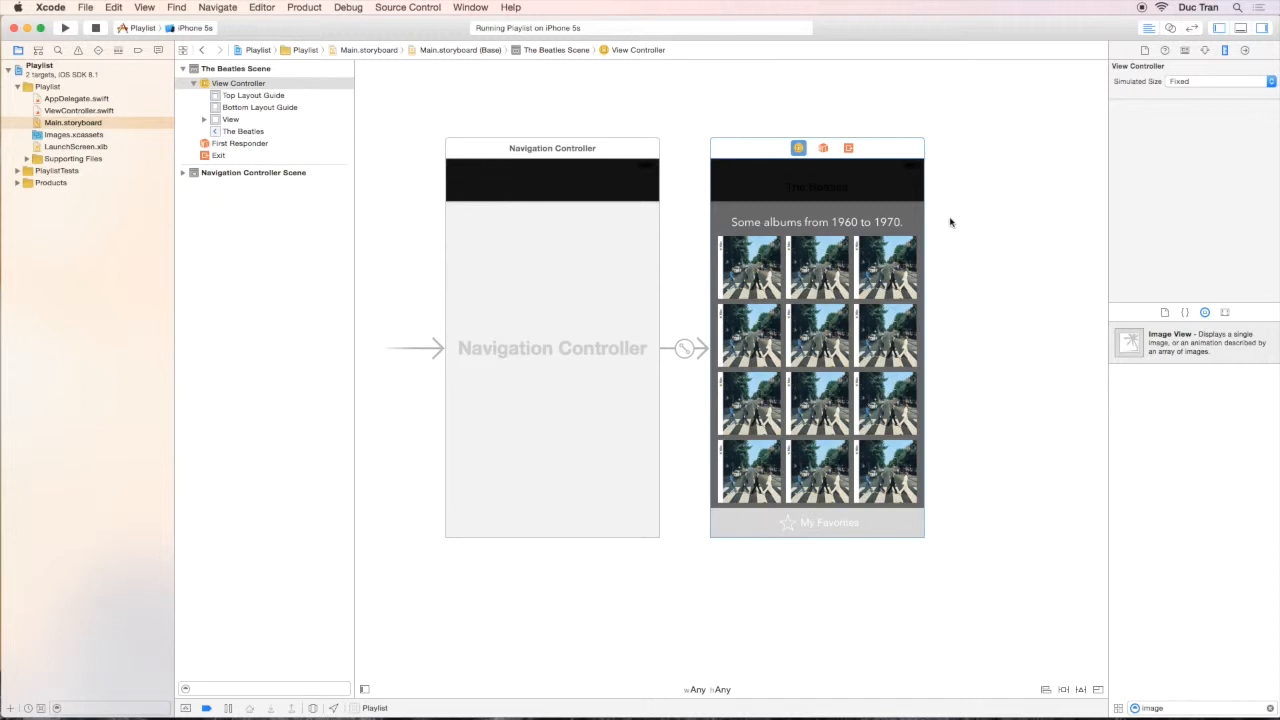
Move ViewController.swift to the Trash and return to Main.storyboard.
{"action": "left_click", "coordinate": [816, 522]}
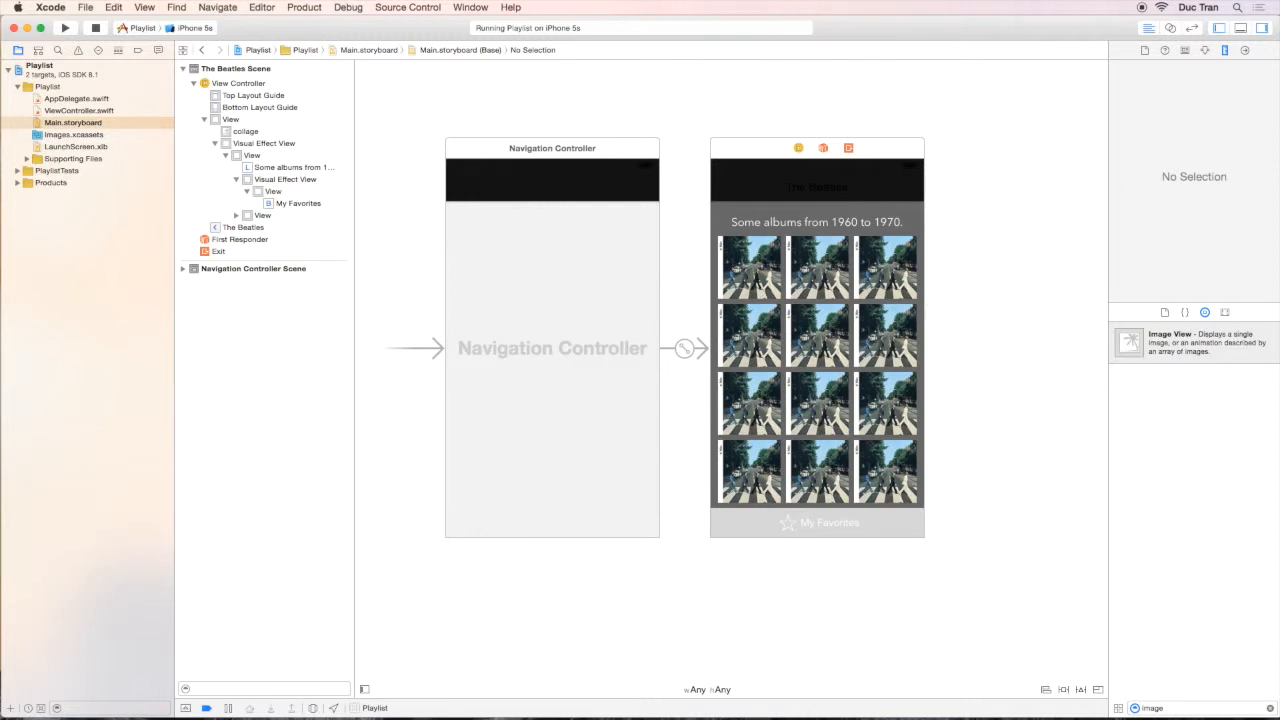
{"action": "mouse_move", "coordinate": [684, 146]}
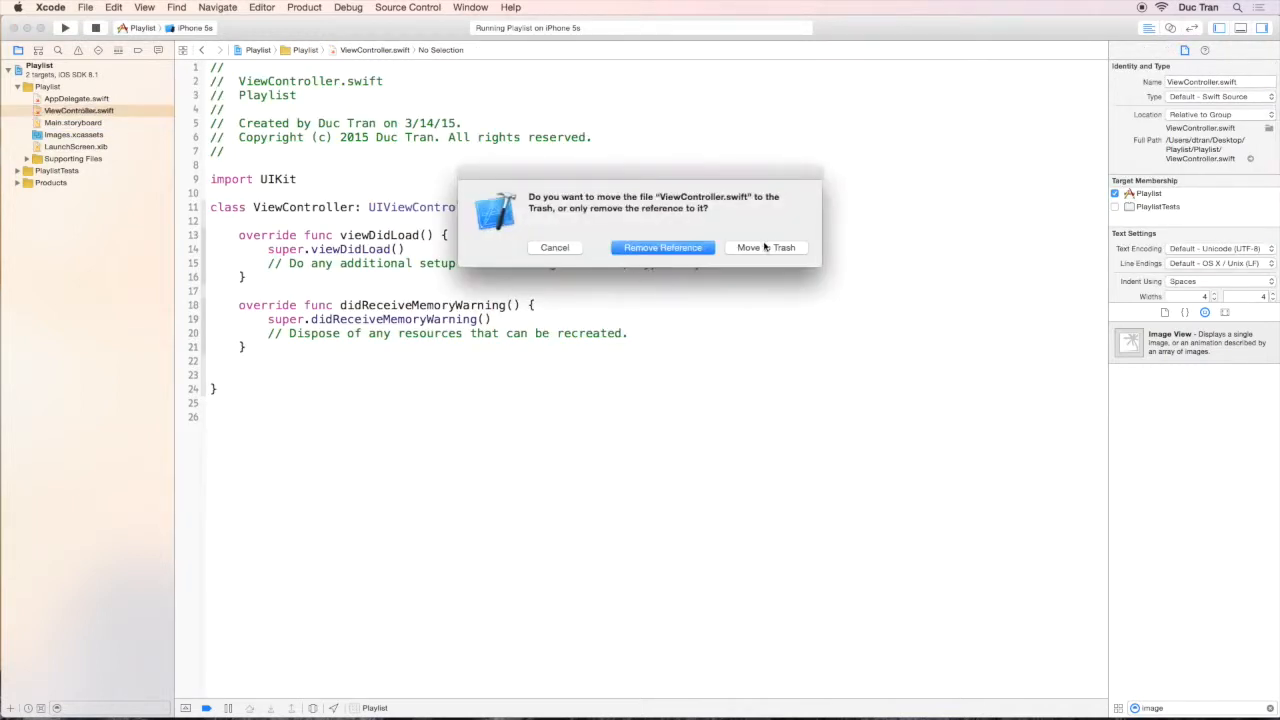
{"action": "left_click", "coordinate": [554, 248]}
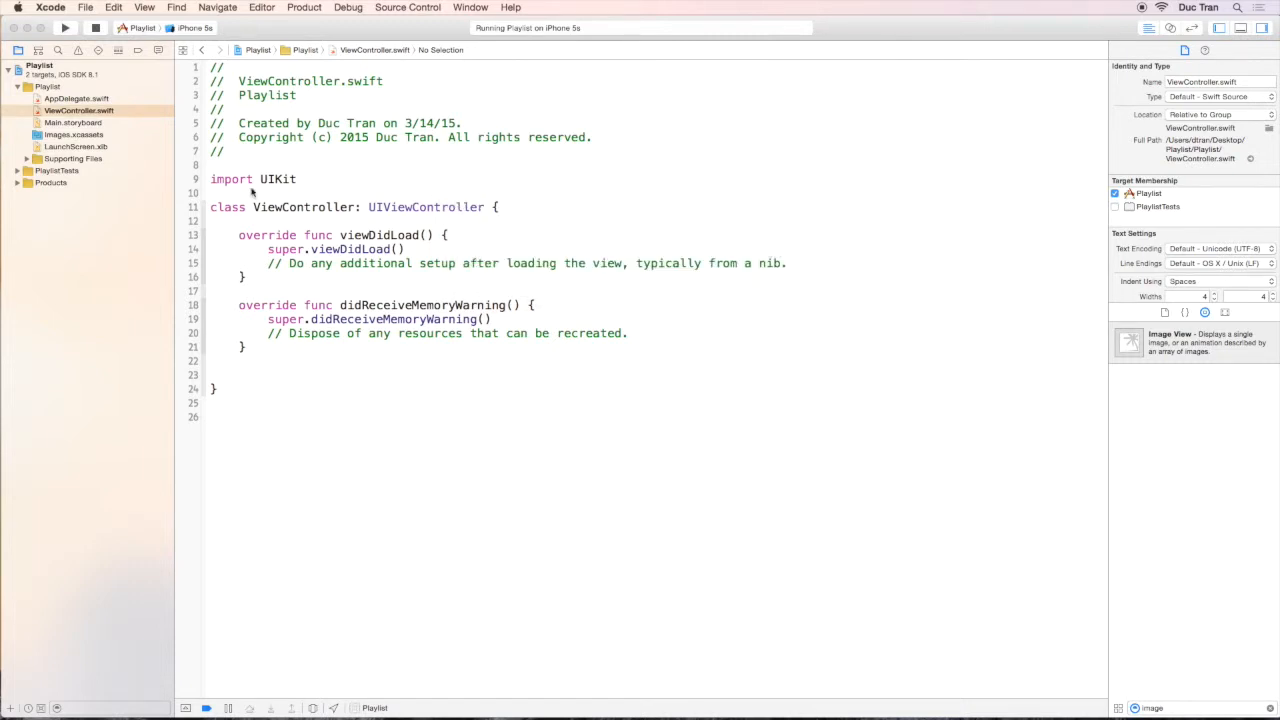
{"action": "left_click", "coordinate": [72, 110]}
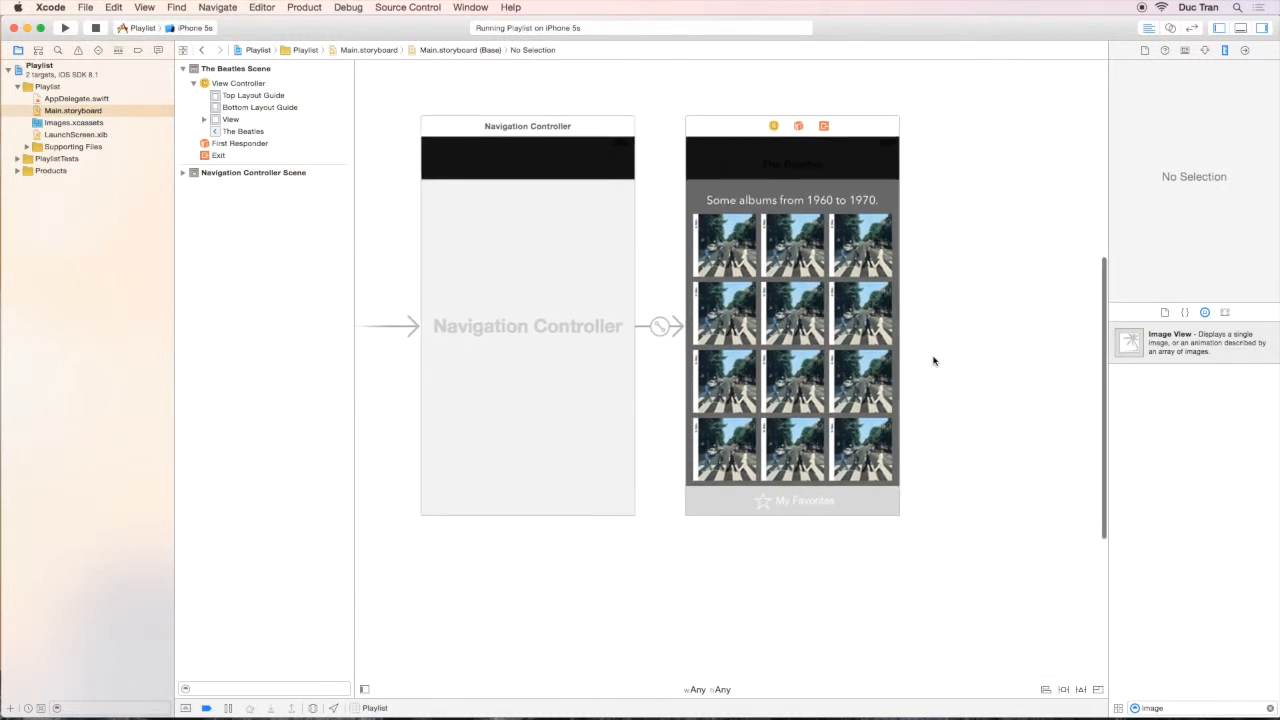
Start a new file using the iOS Source Cocoa Touch Class template.
{"action": "left_click", "coordinate": [84, 8]}
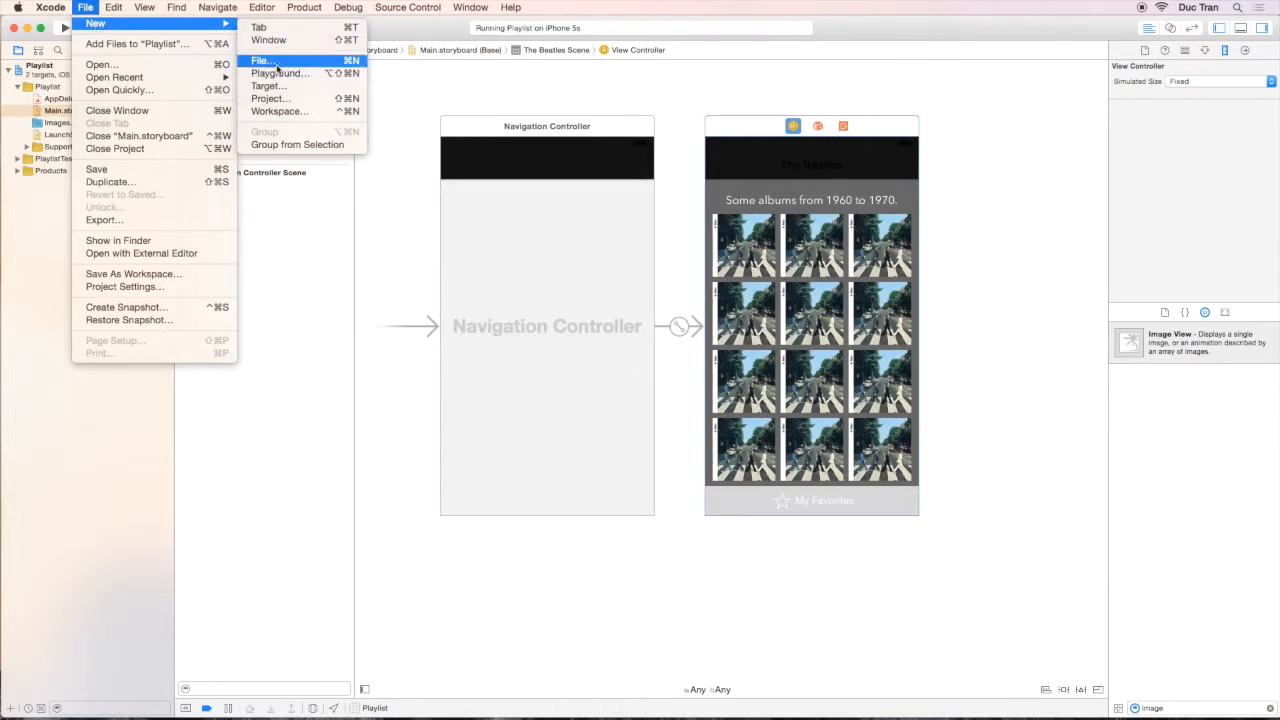
{"action": "left_click", "coordinate": [262, 60]}
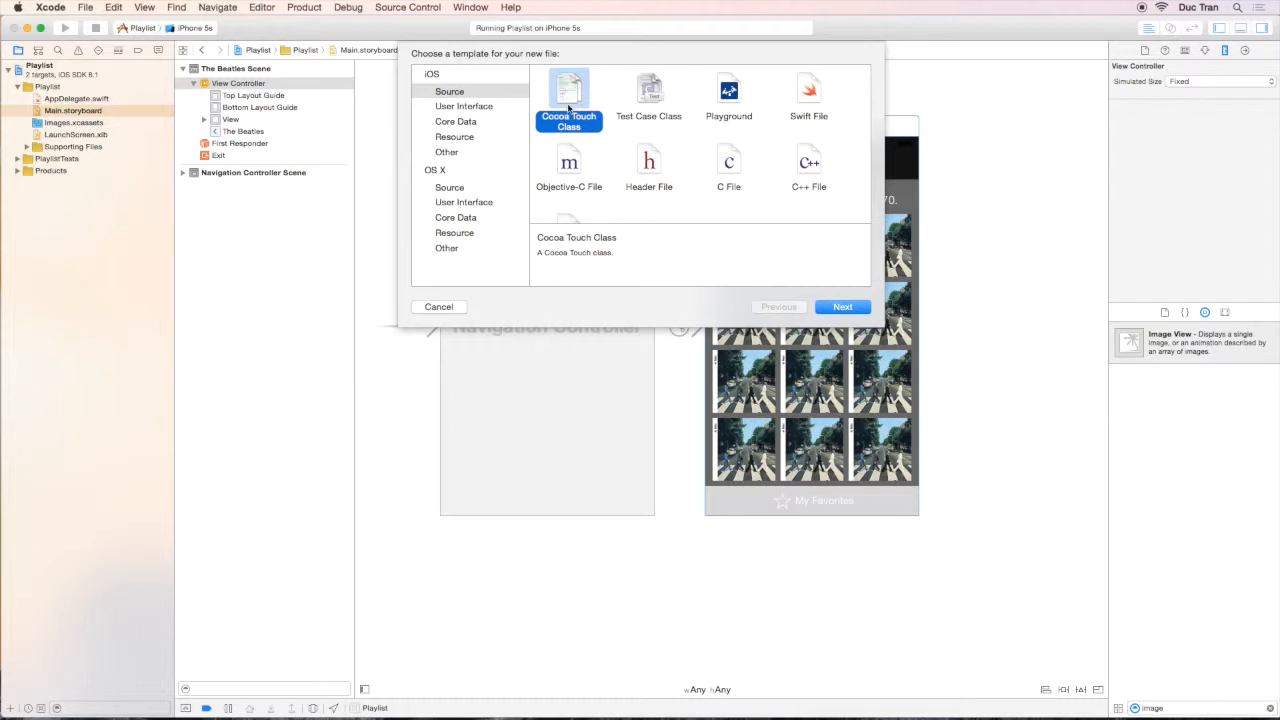
{"action": "mouse_move", "coordinate": [594, 66]}
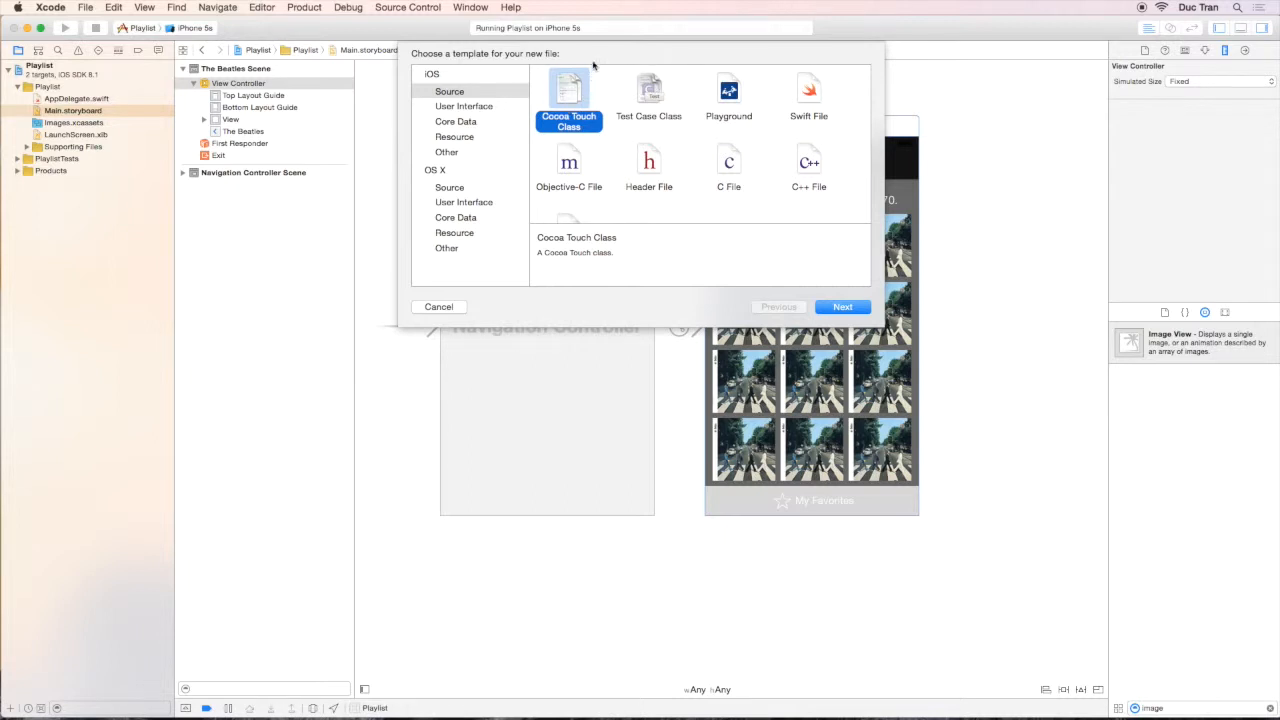
{"action": "mouse_move", "coordinate": [590, 68]}
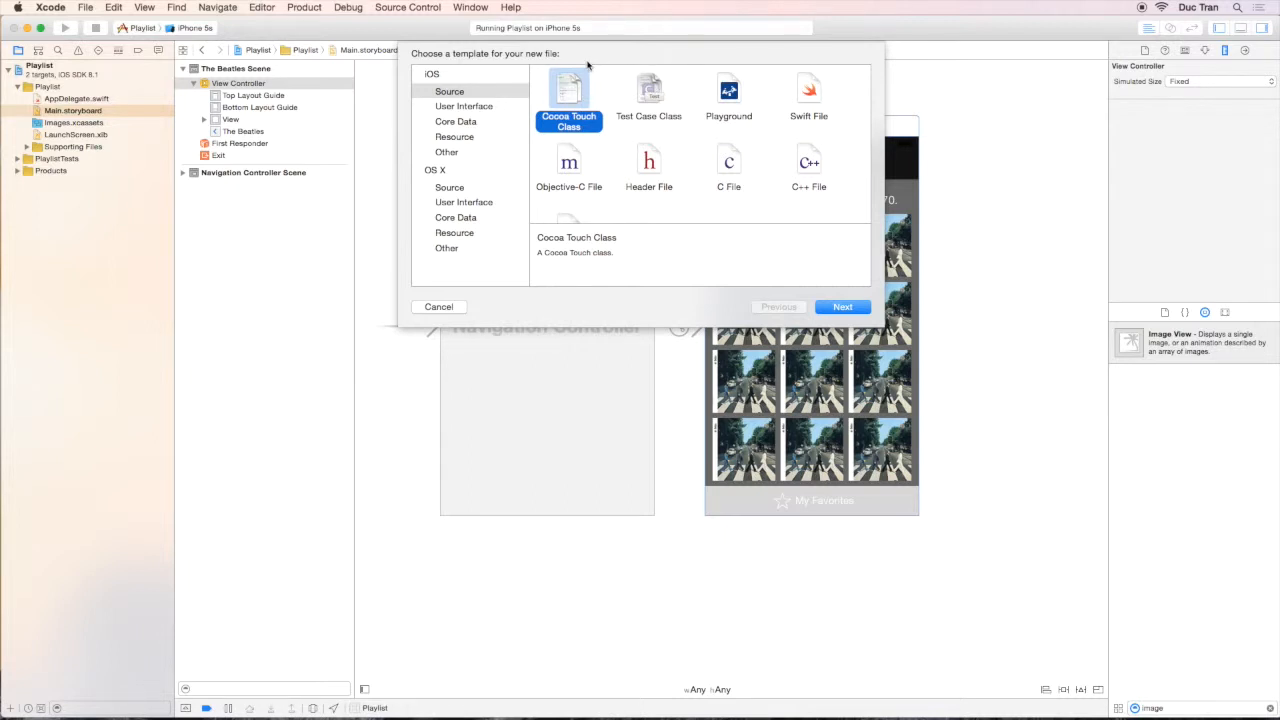
{"action": "mouse_move", "coordinate": [564, 100]}
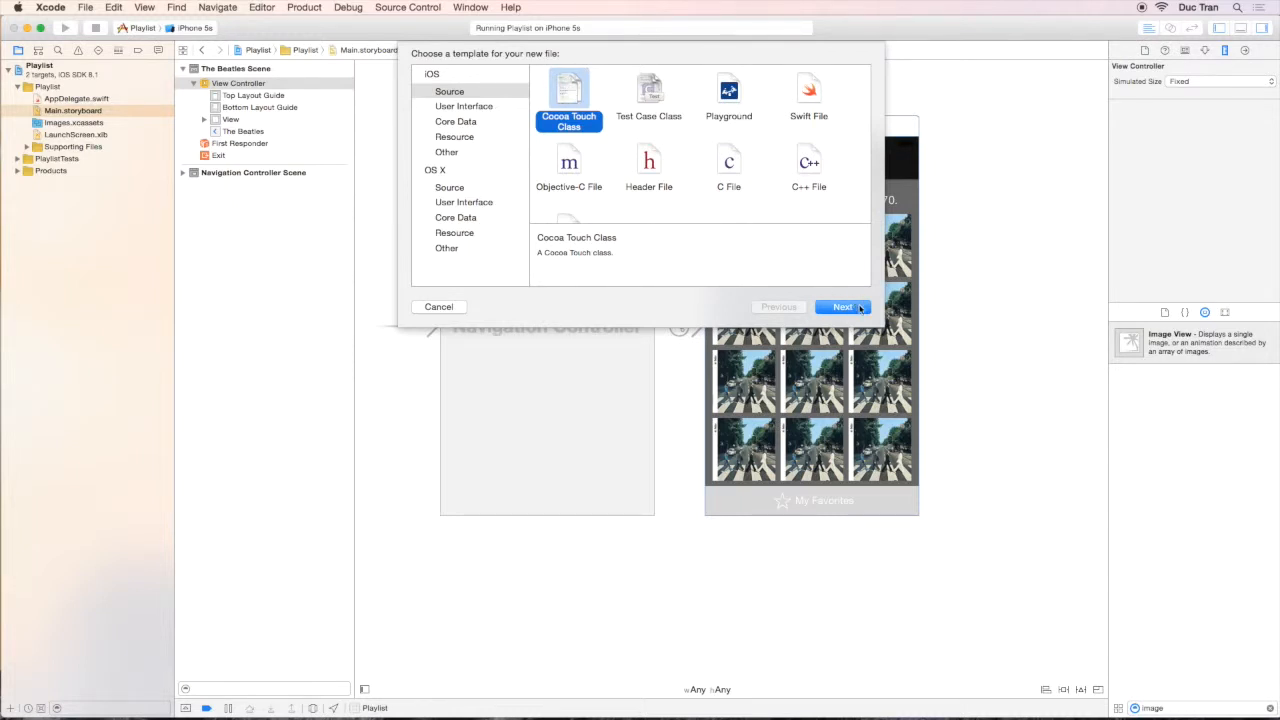
{"action": "left_click", "coordinate": [842, 306]}
{"action": "type", "text": "UIViewControl"}
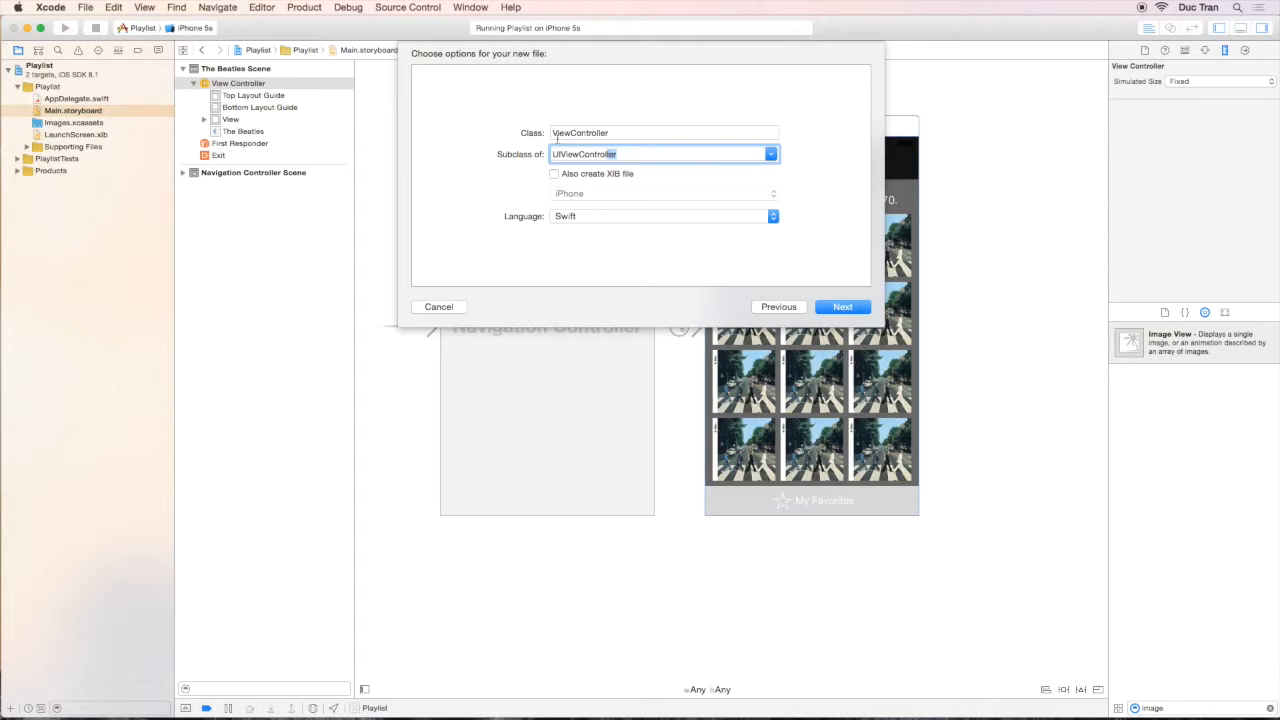
Create PlaylistViewController.swift, a UIViewController subclass, in the Playlist group and target.
{"action": "left_click", "coordinate": [664, 132]}
{"action": "type", "text": "Playlist"}
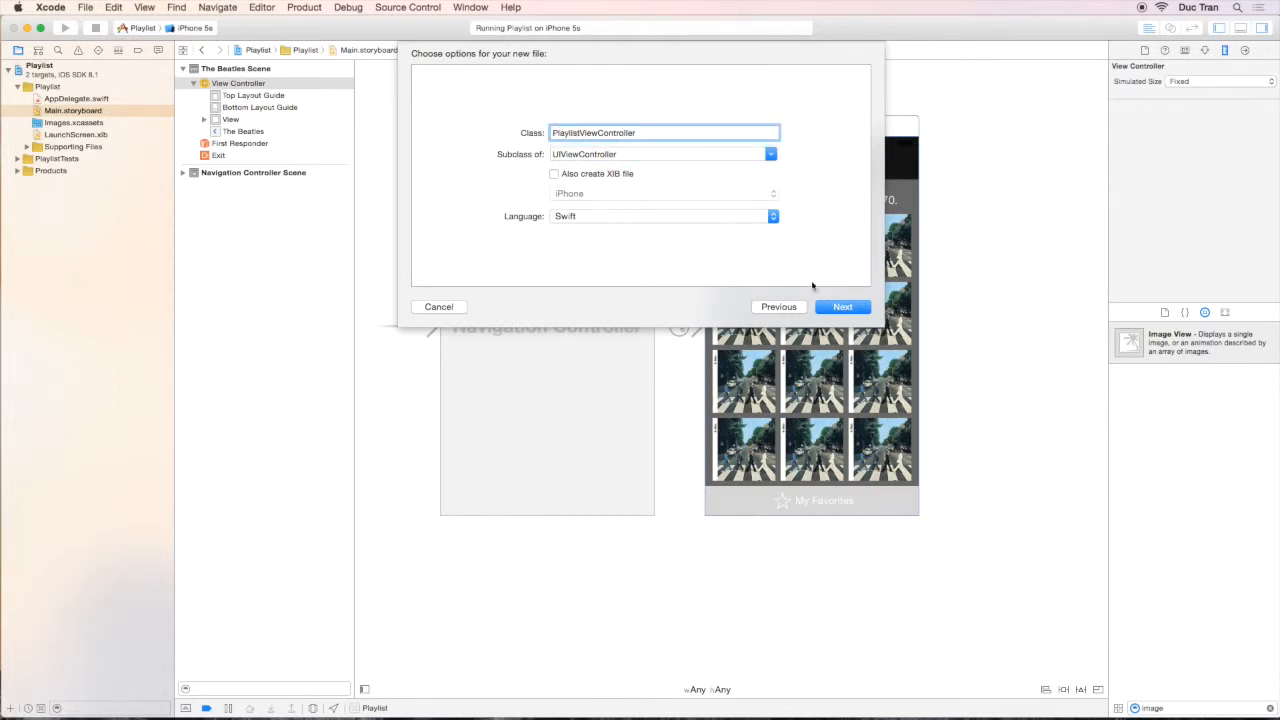
{"action": "left_click", "coordinate": [842, 306]}
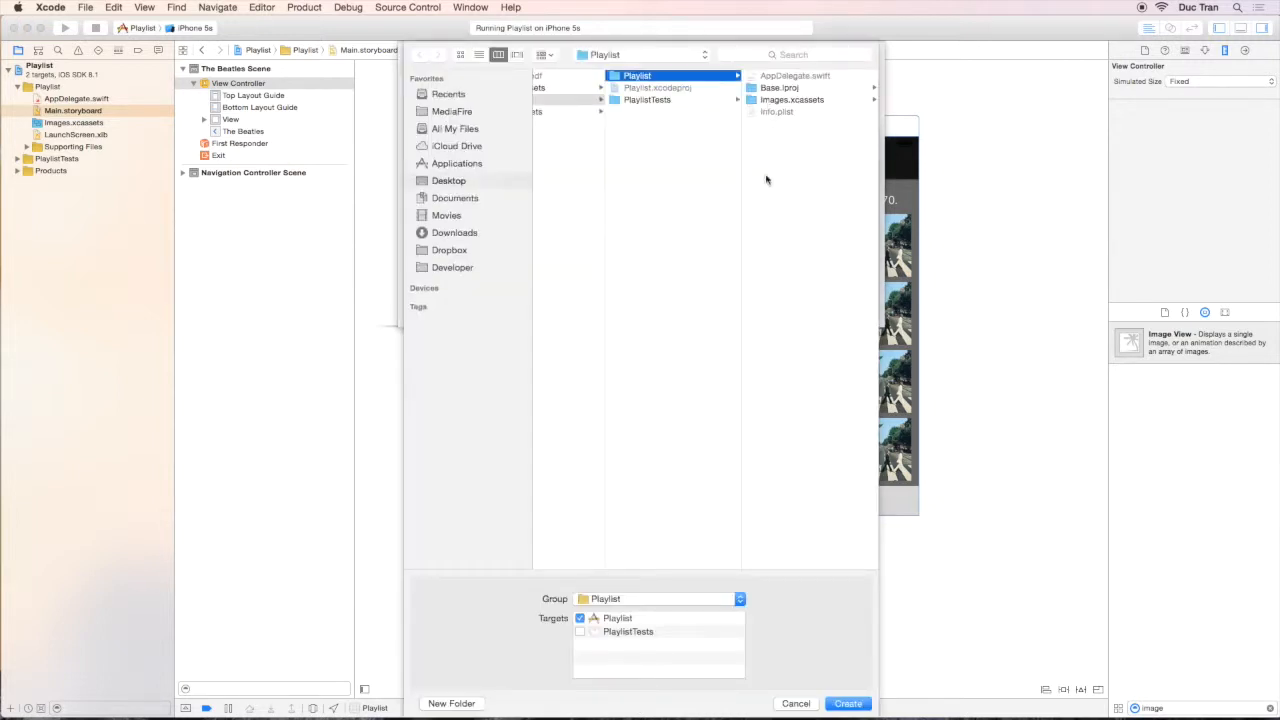
{"action": "mouse_move", "coordinate": [702, 682]}
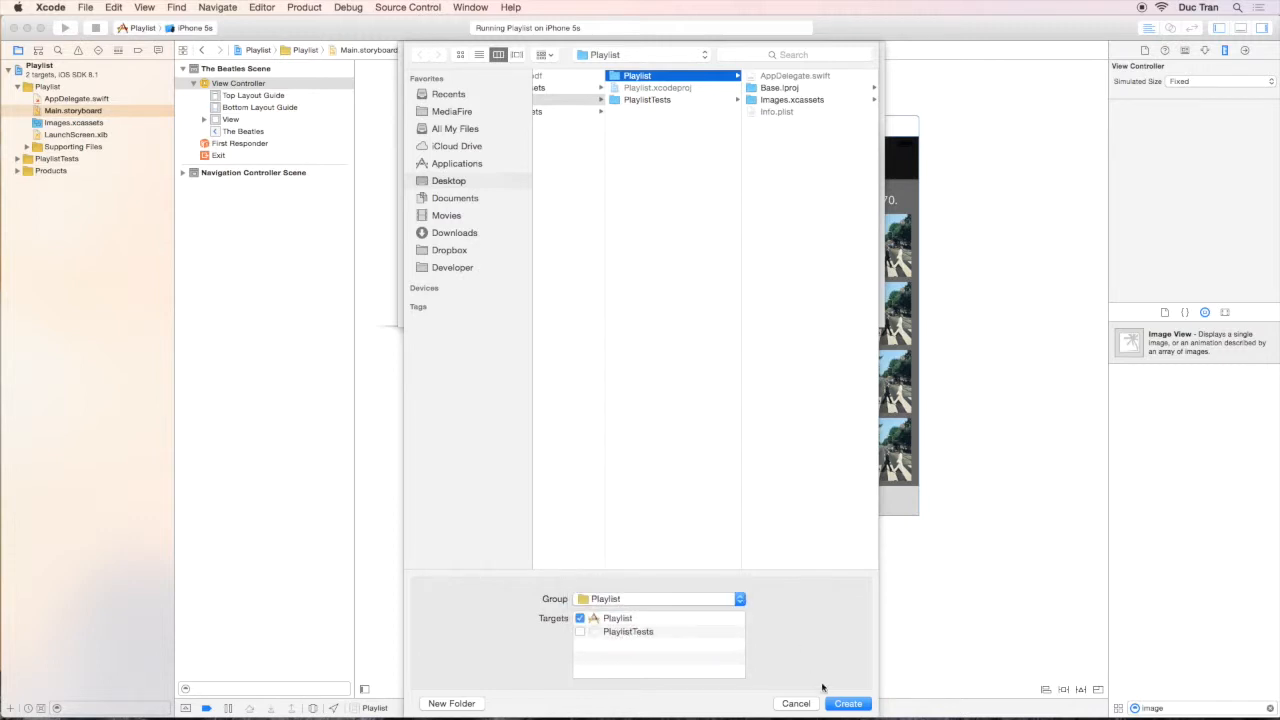
{"action": "left_click", "coordinate": [848, 704]}
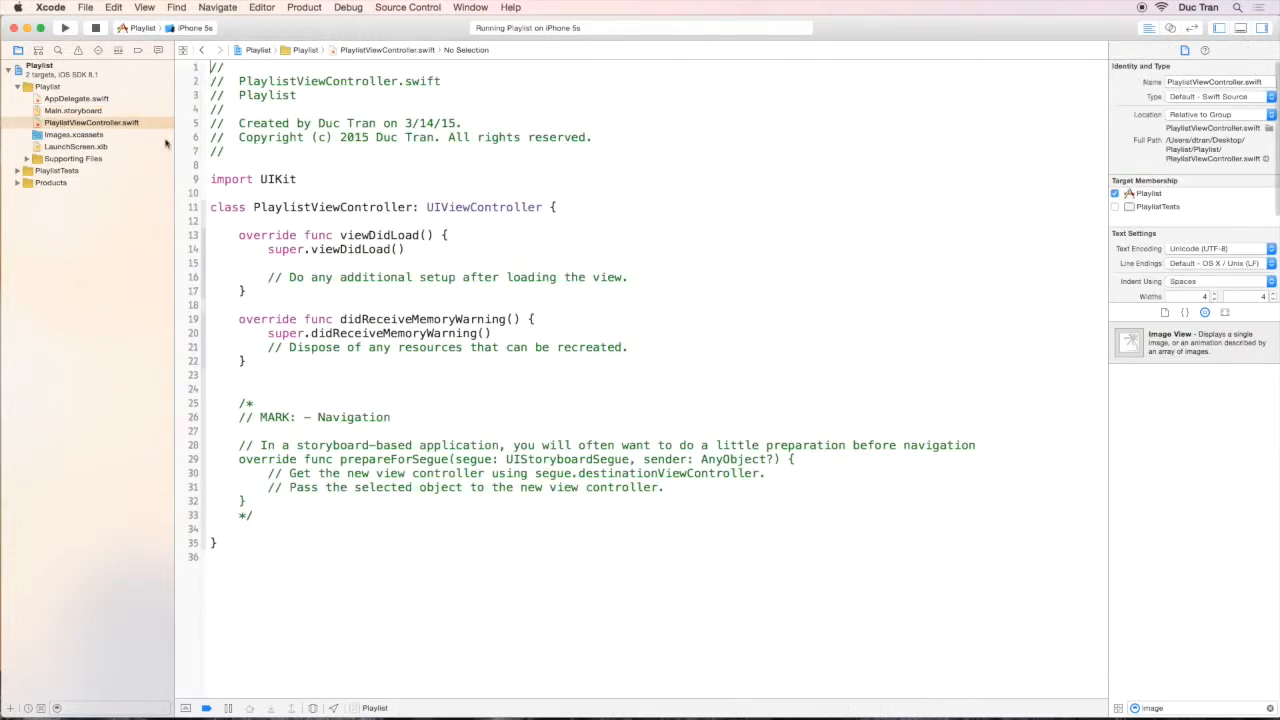
Remove didReceiveMemoryWarning and the commented prepareForSegue block, leaving only viewDidLoad.
{"action": "left_click", "coordinate": [92, 122]}
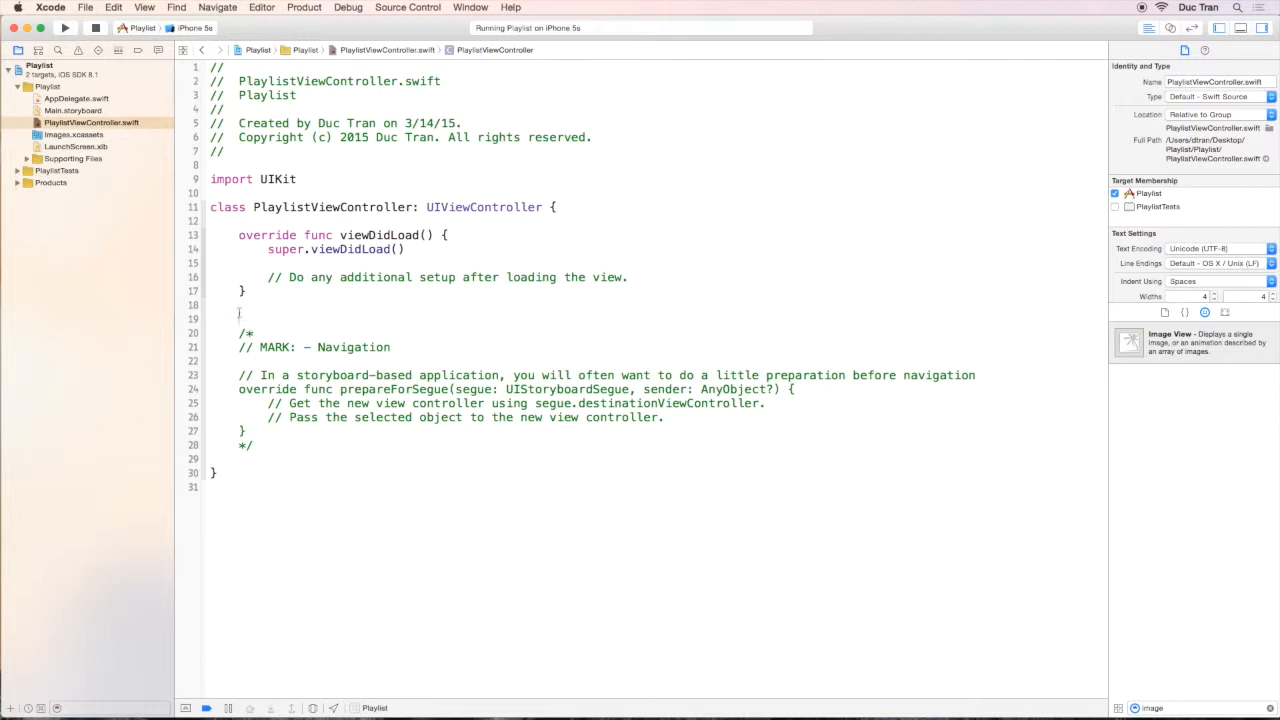
{"action": "left_click_drag", "start_coordinate": [238, 312], "coordinate": [260, 444]}
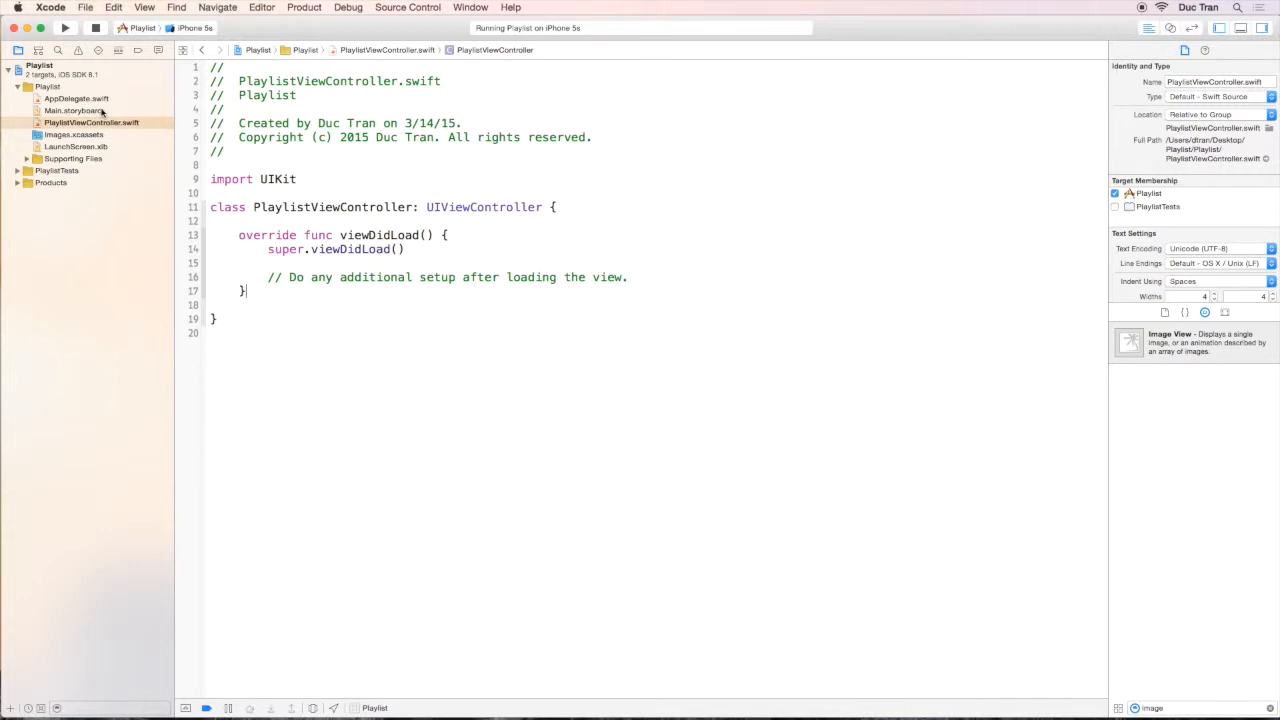
{"action": "mouse_move", "coordinate": [124, 112]}
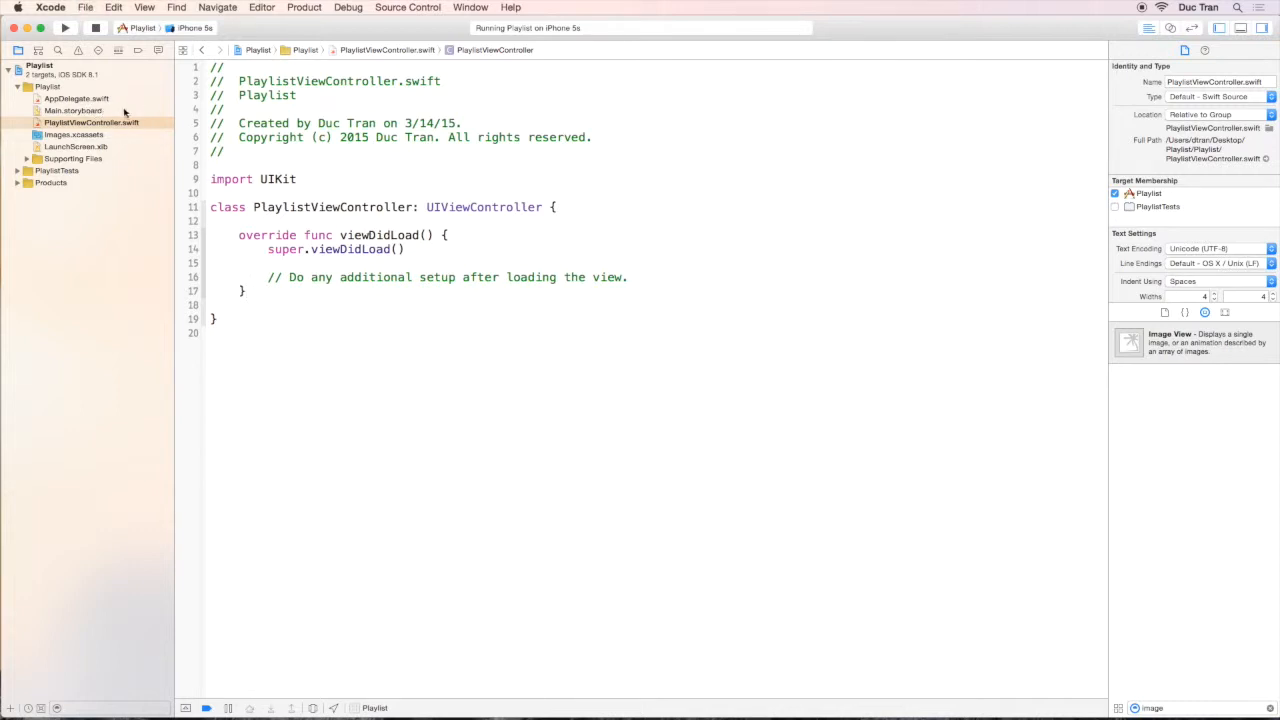
Return to Main.storyboard and select The Beatles scene's view controller.
{"action": "left_click", "coordinate": [72, 110]}
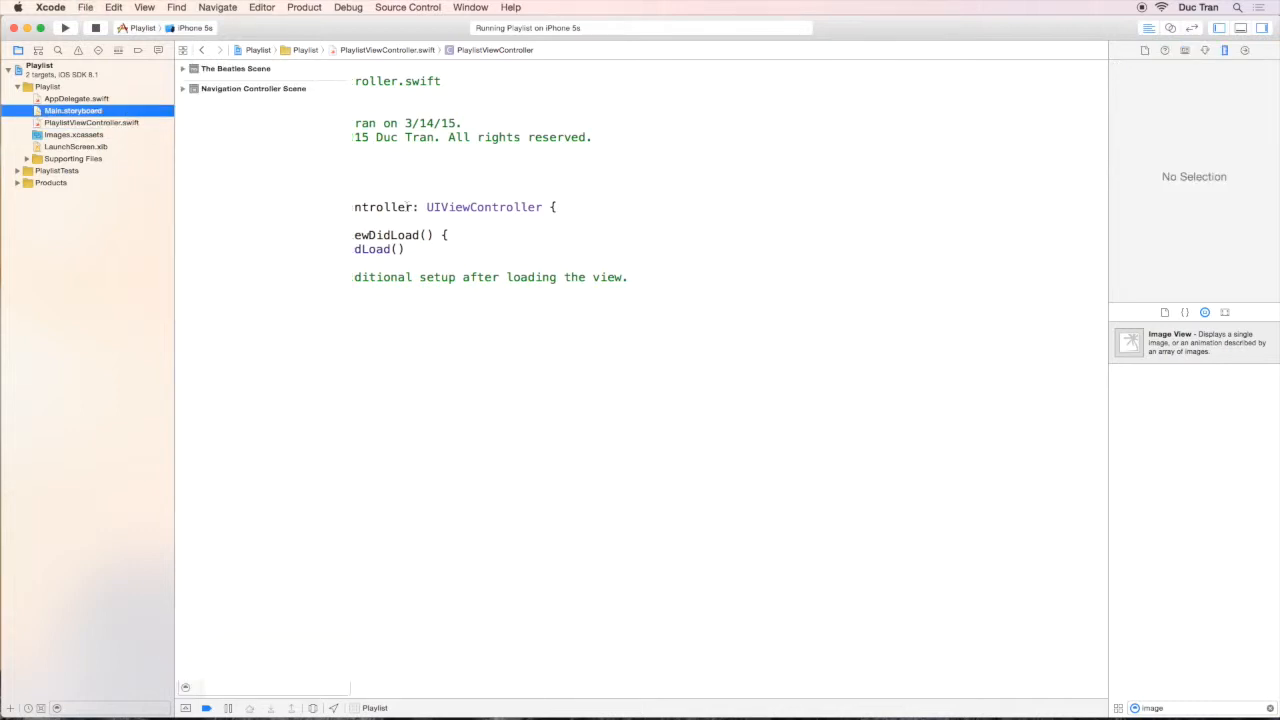
{"action": "left_click", "coordinate": [72, 110]}
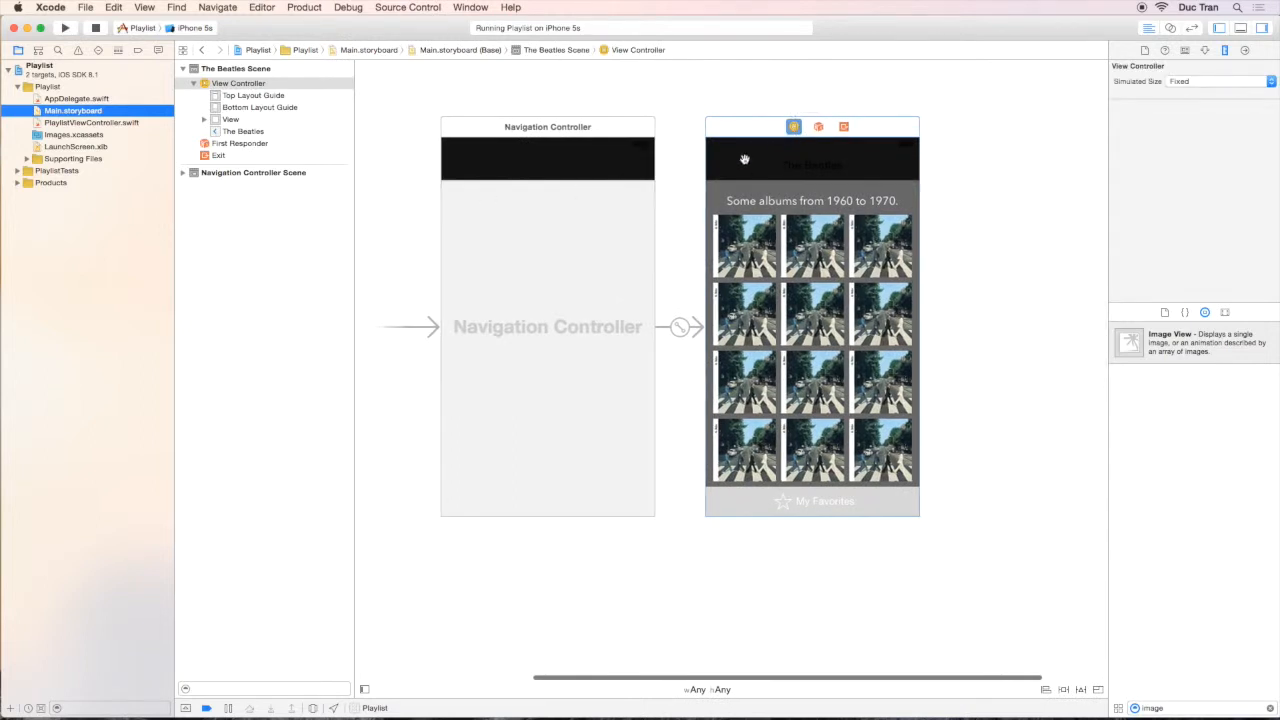
{"action": "left_click", "coordinate": [92, 122]}
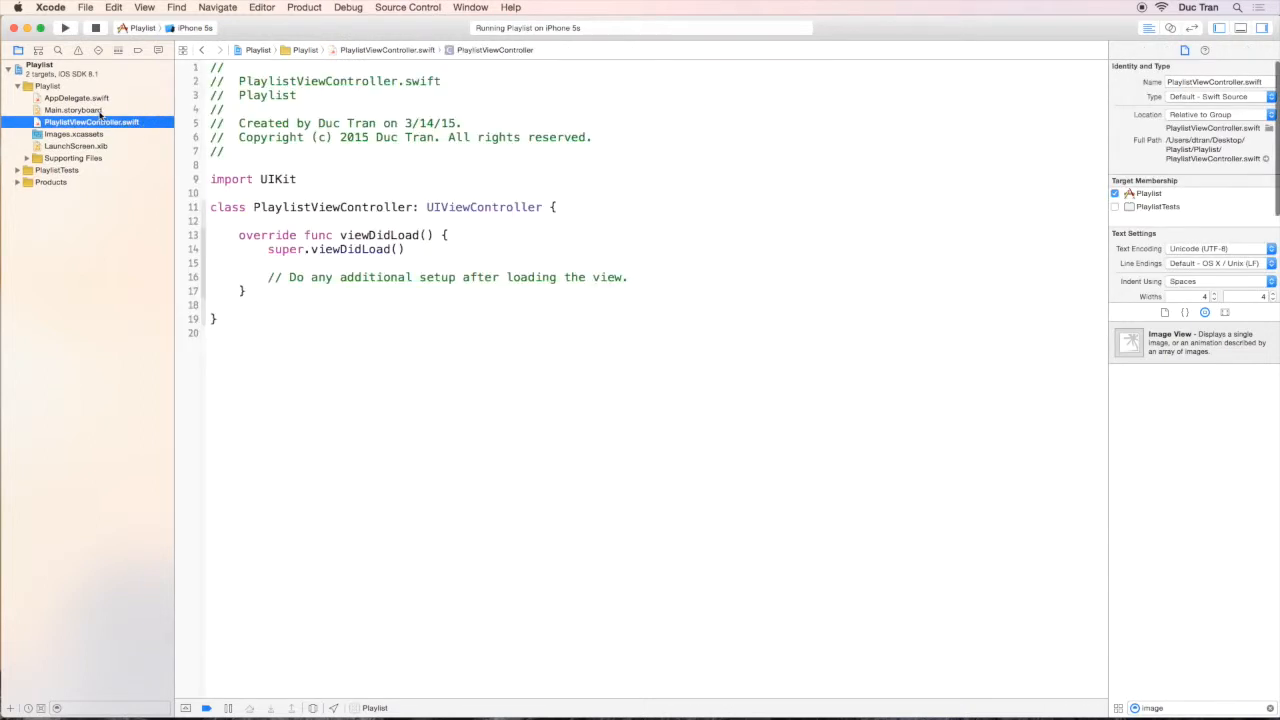
{"action": "left_click", "coordinate": [72, 110]}
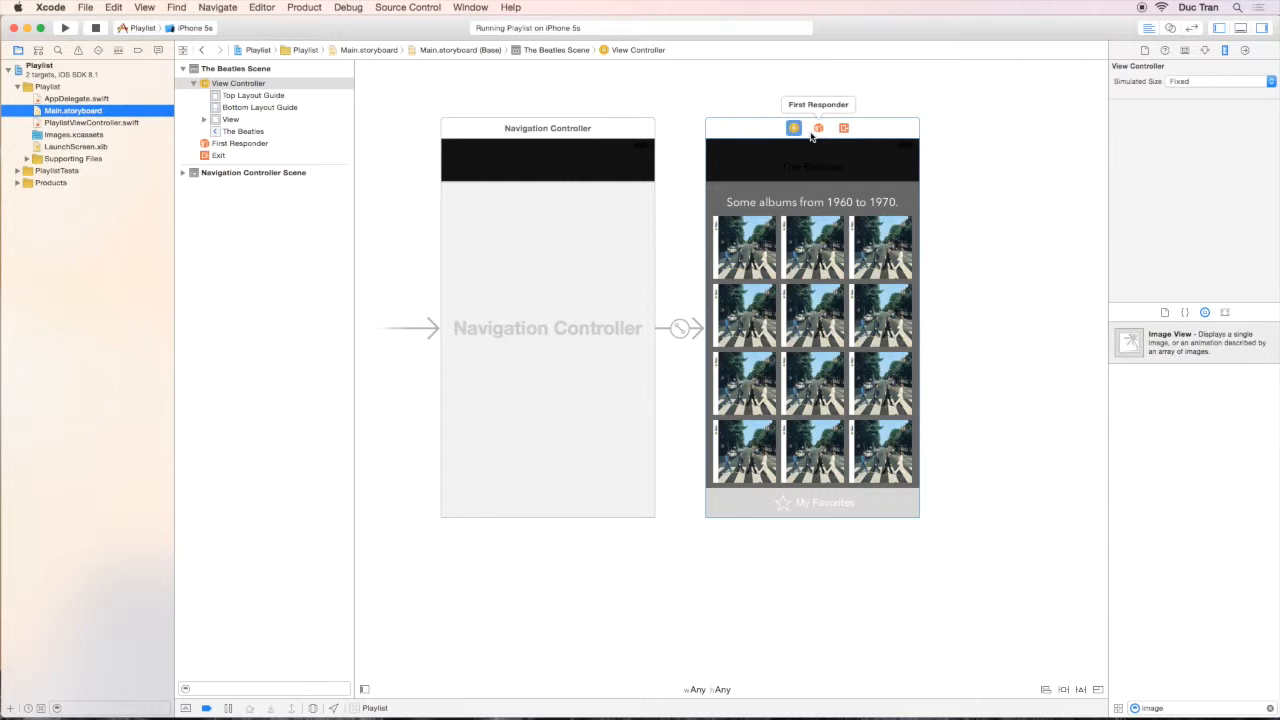
{"action": "mouse_move", "coordinate": [812, 138]}
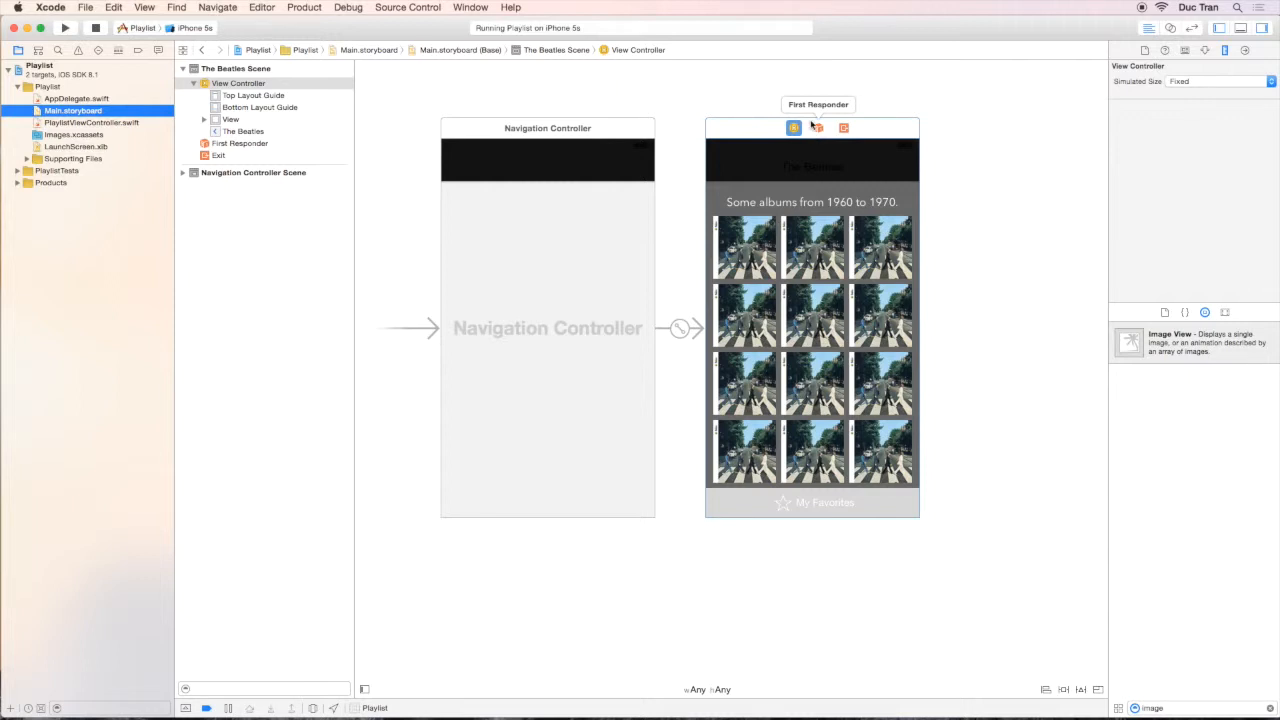
{"action": "mouse_move", "coordinate": [748, 124]}
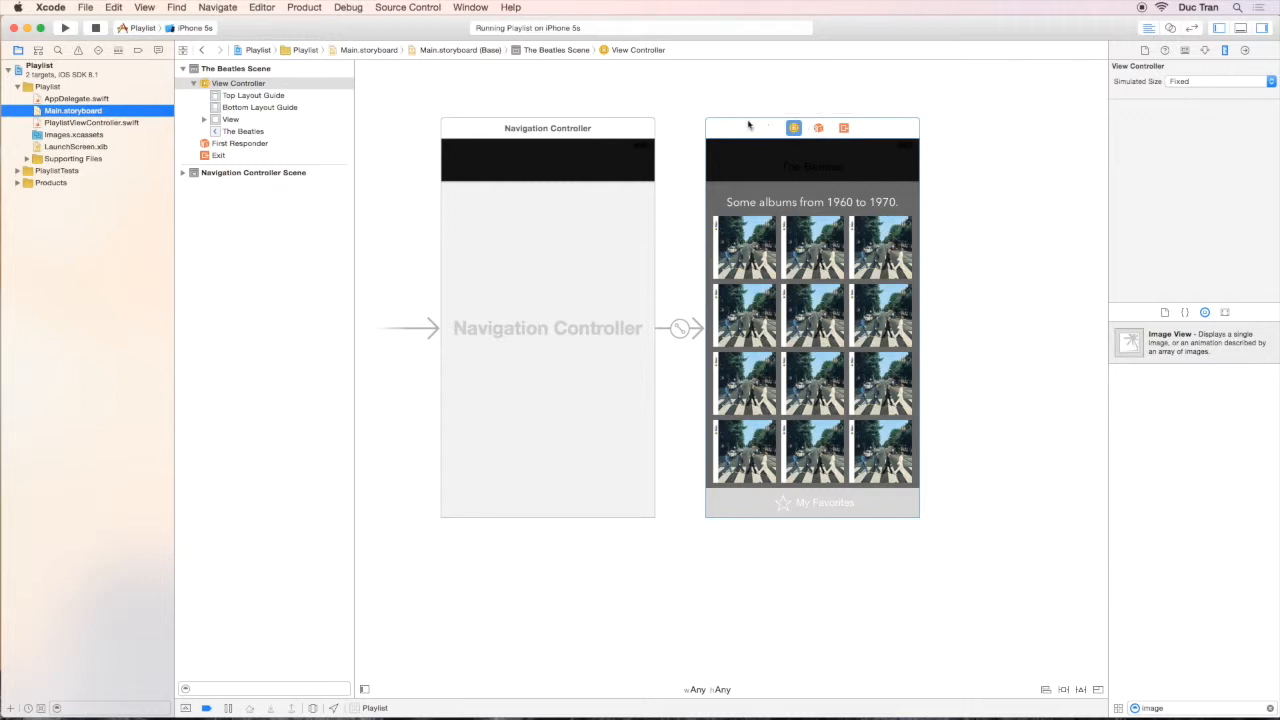
{"action": "left_click", "coordinate": [792, 128]}
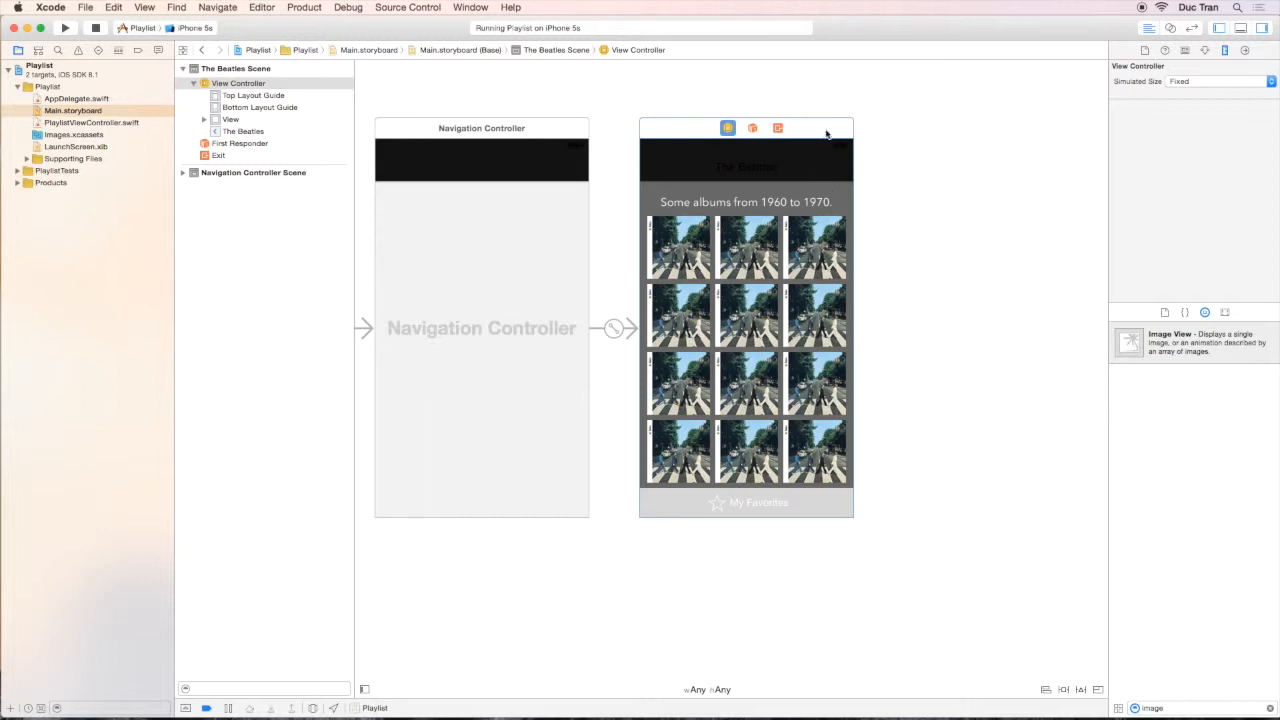
{"action": "mouse_move", "coordinate": [866, 330]}
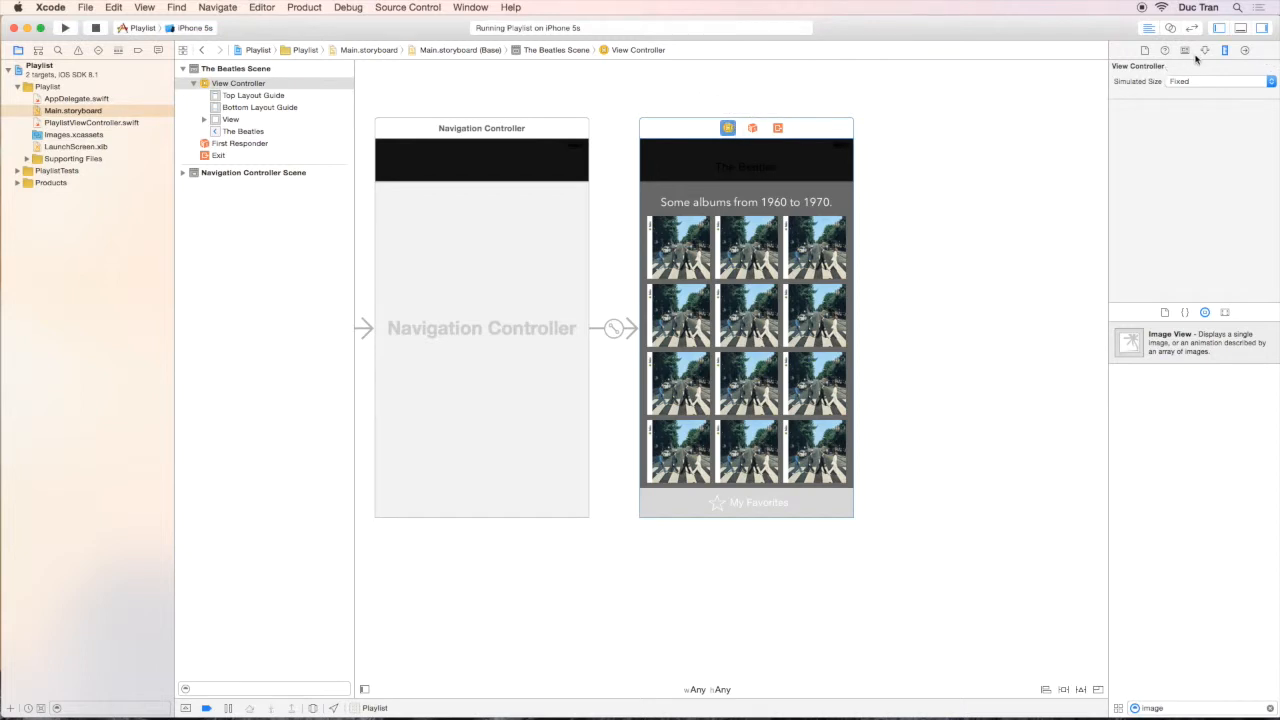
Set the view controller's Custom Class to PlaylistViewController in the Identity inspector.
{"action": "left_click", "coordinate": [1186, 50]}
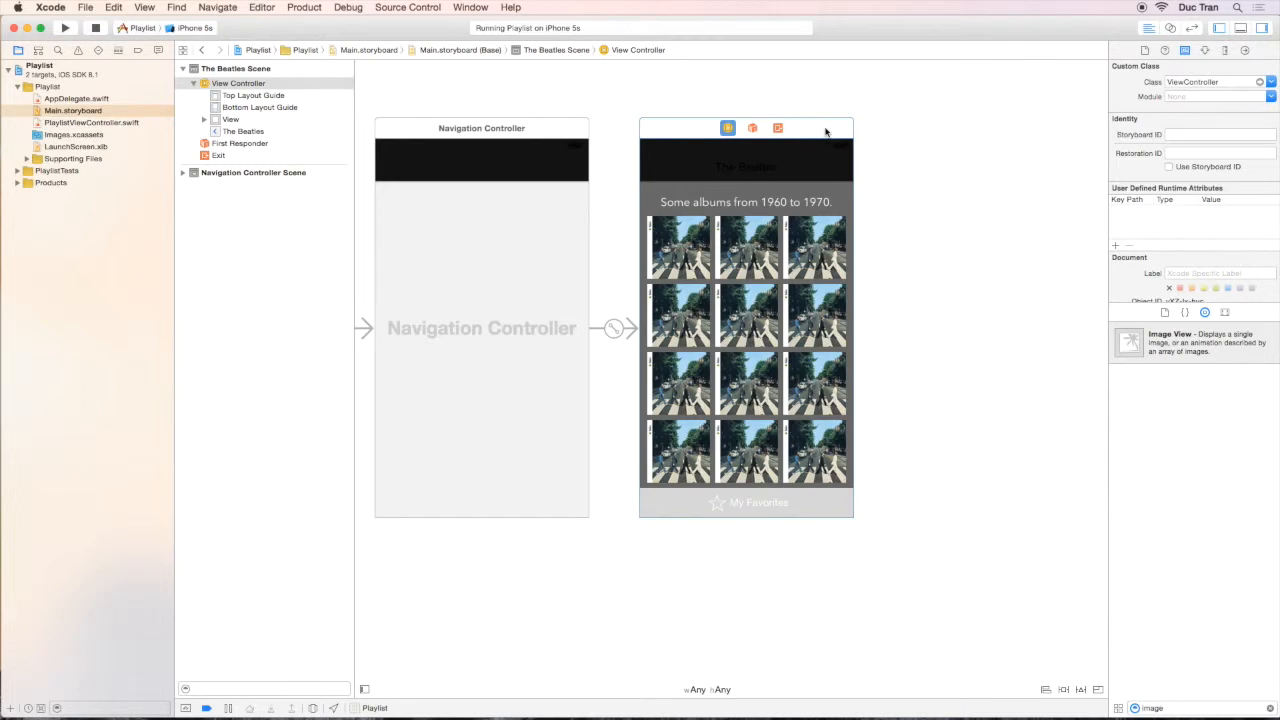
{"action": "left_click", "coordinate": [1210, 82]}
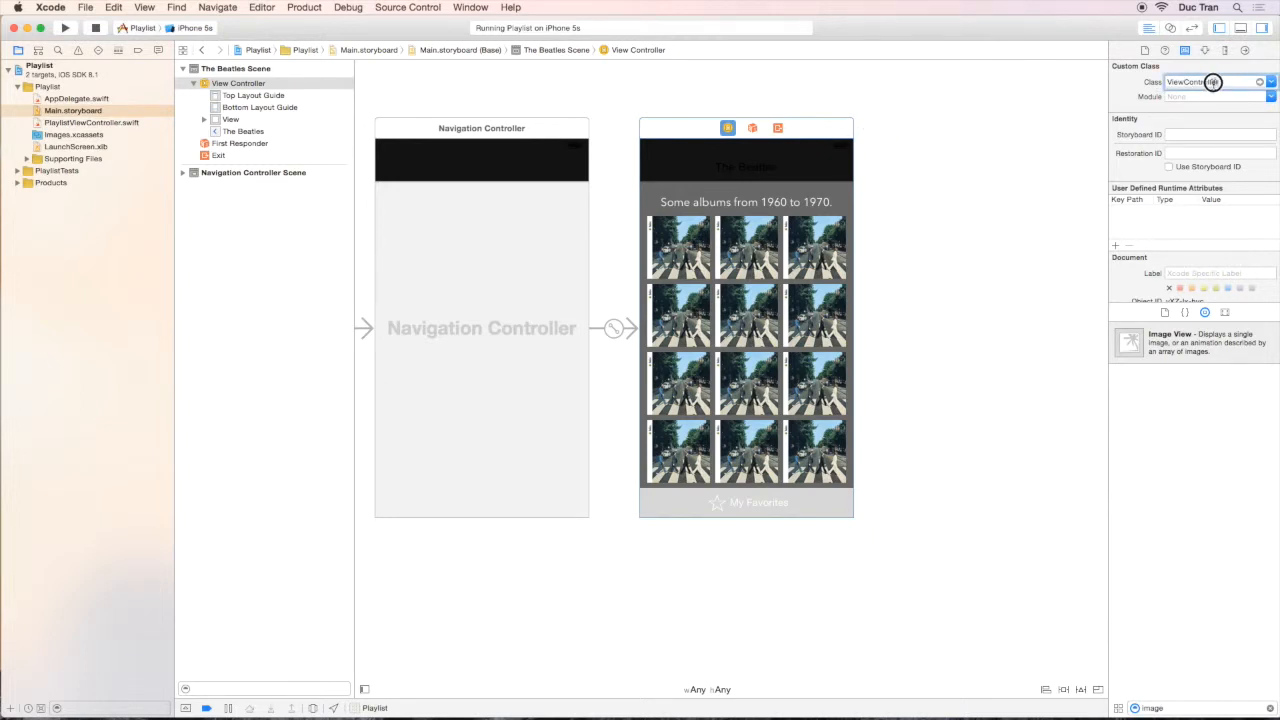
{"action": "type", "text": "PlaylistViewController"}
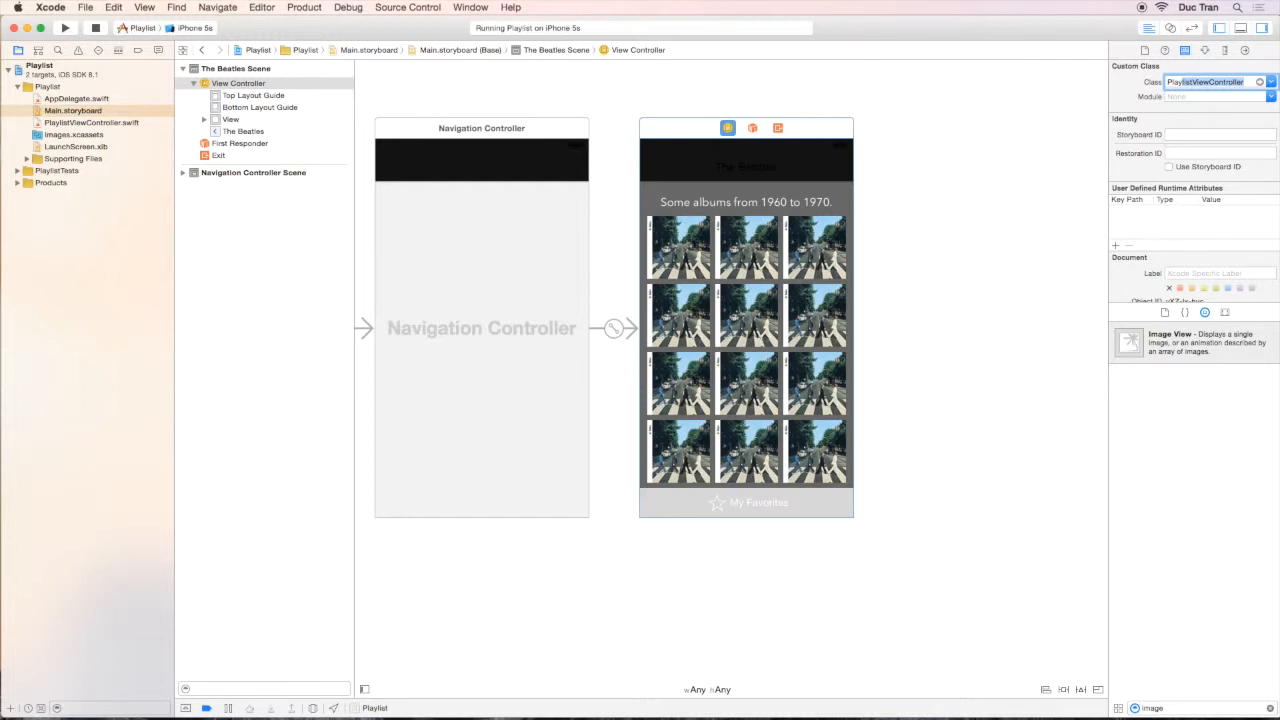
{"action": "left_click", "coordinate": [232, 82]}
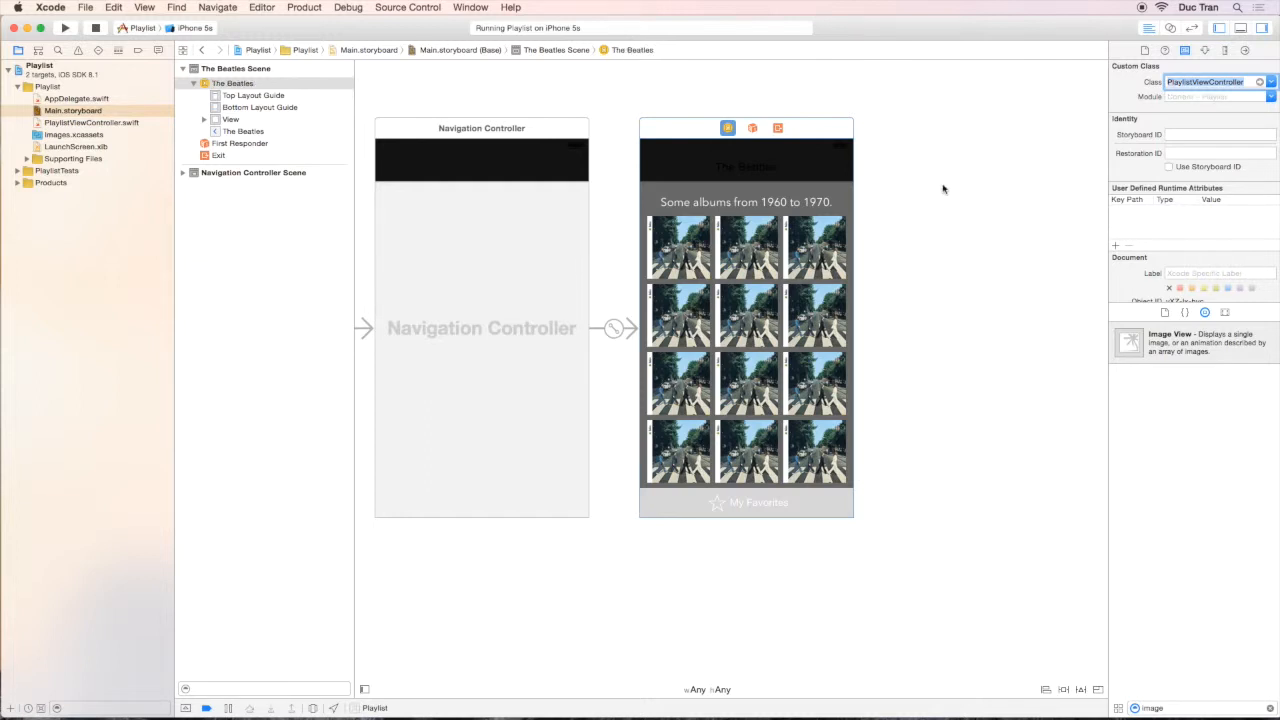